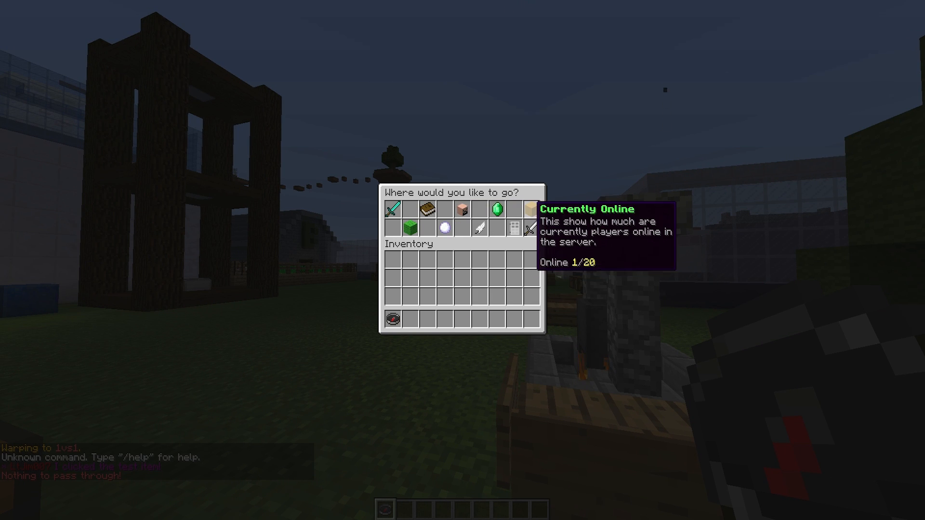
mouse_move(498, 210)
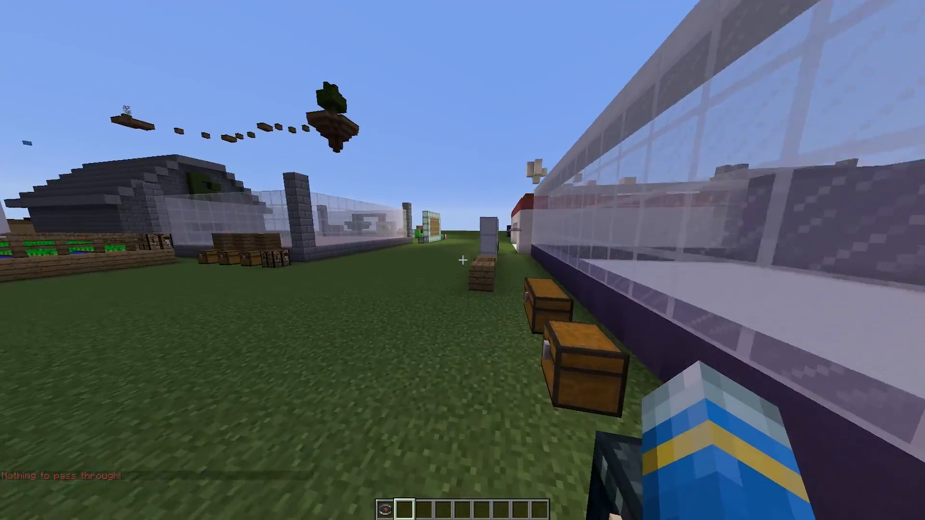
mouse_move(463, 260)
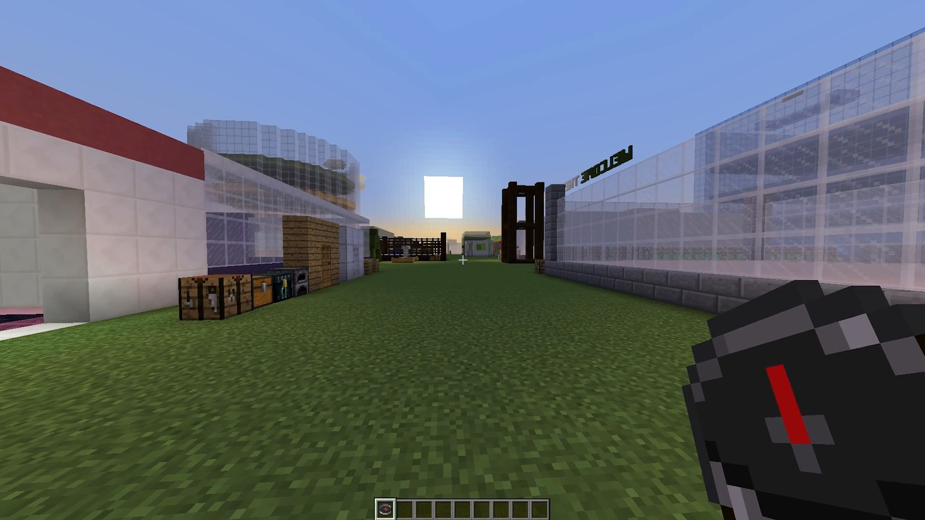
Activate the test item in the SuperMenu GUI, then run /sm disable test.
type("/s")
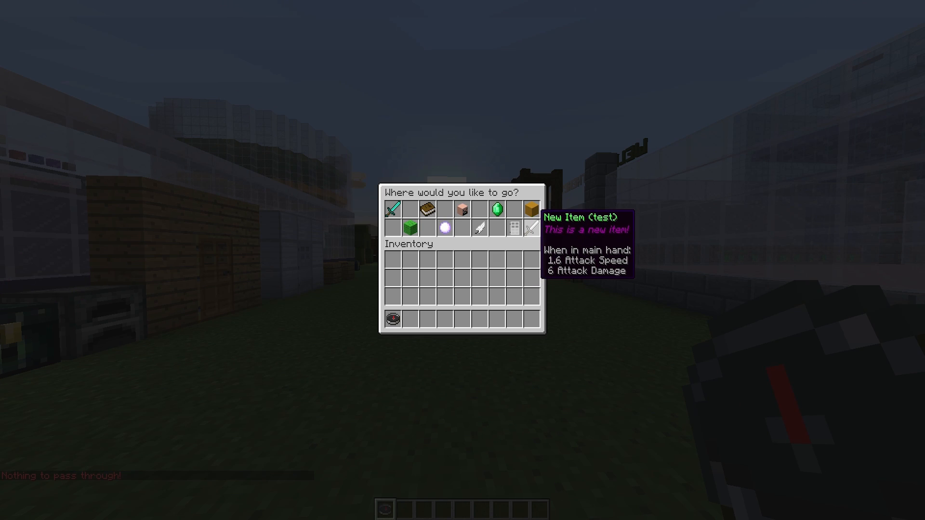
left_click(394, 209)
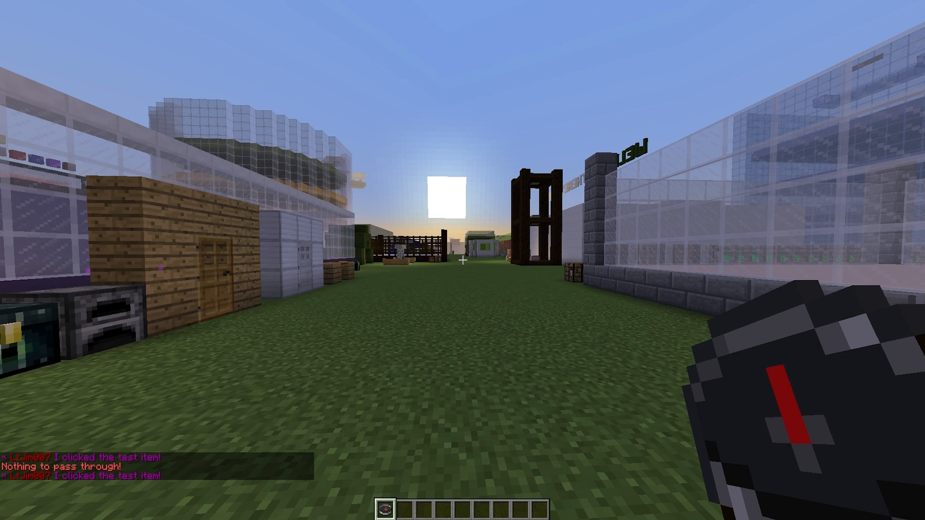
type("/sm disable test")
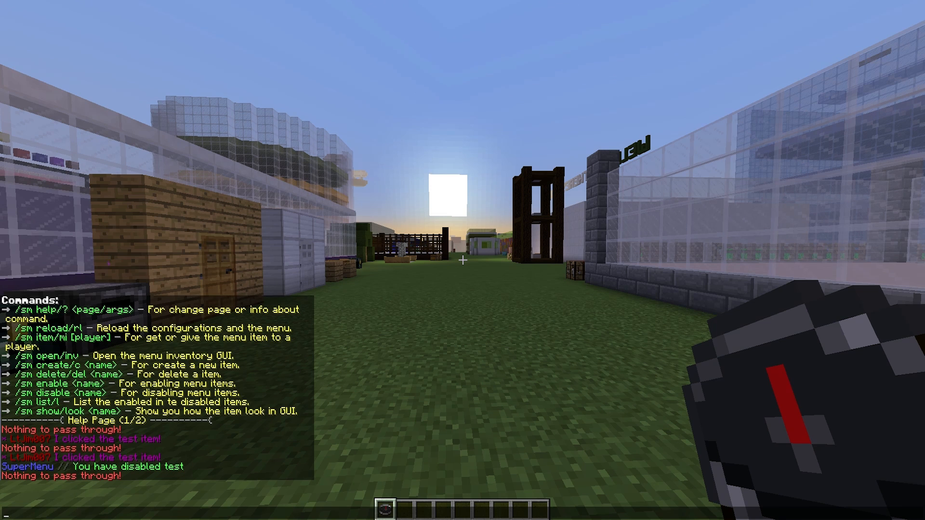
Run /sm help to bring up the SuperMenu command list and tutorial.
type("/sm help")
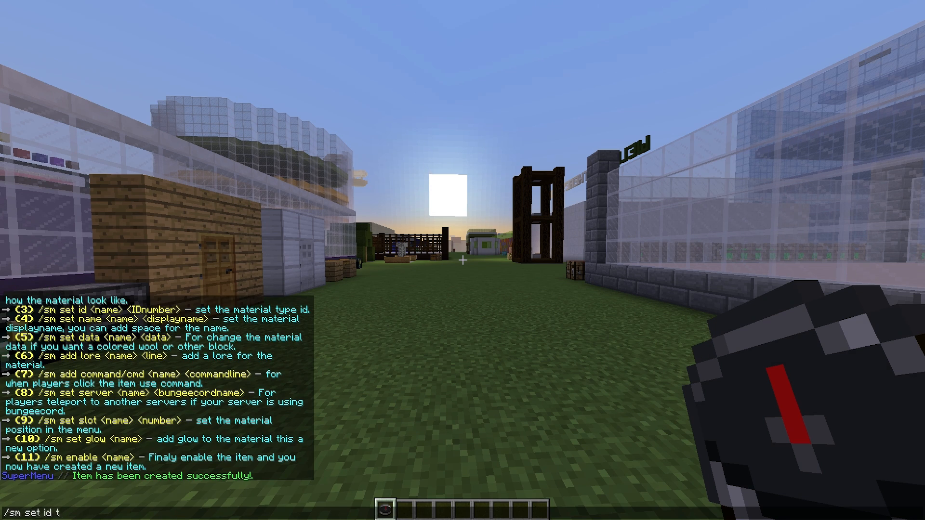
Set yt's material ID to 5 and its data value, then preview it with /sm show yt.
type("y")
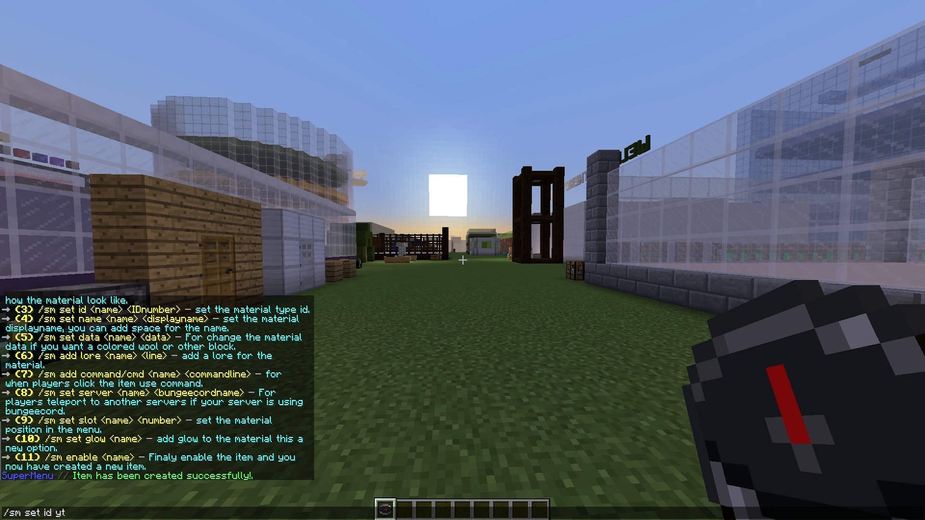
type("5")
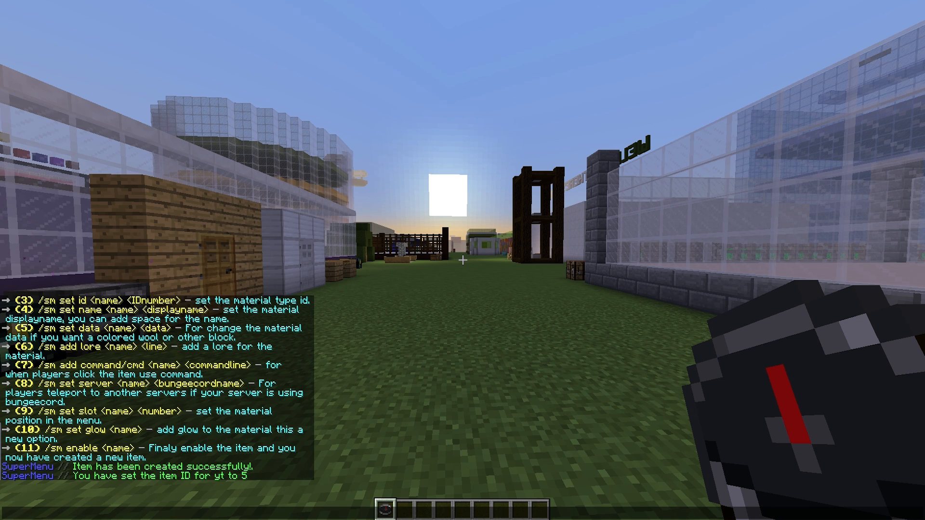
key("/")
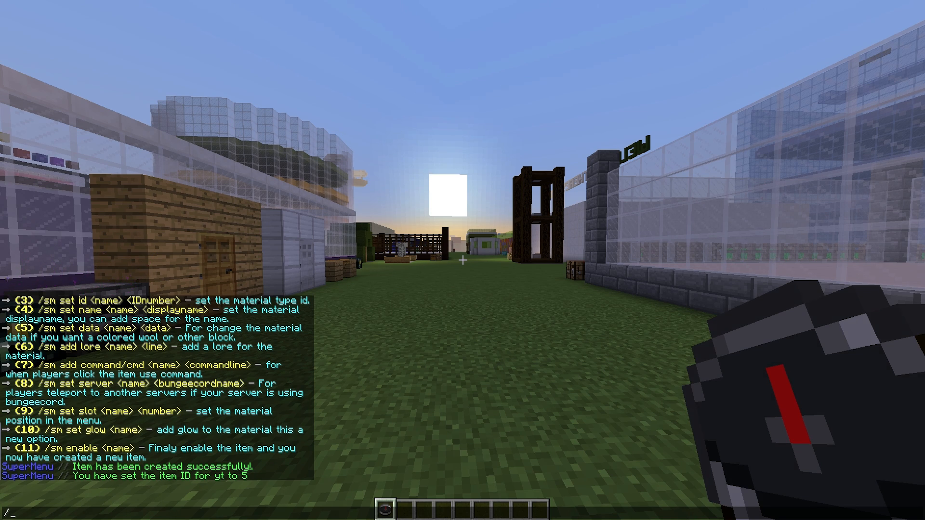
type("sm set data")
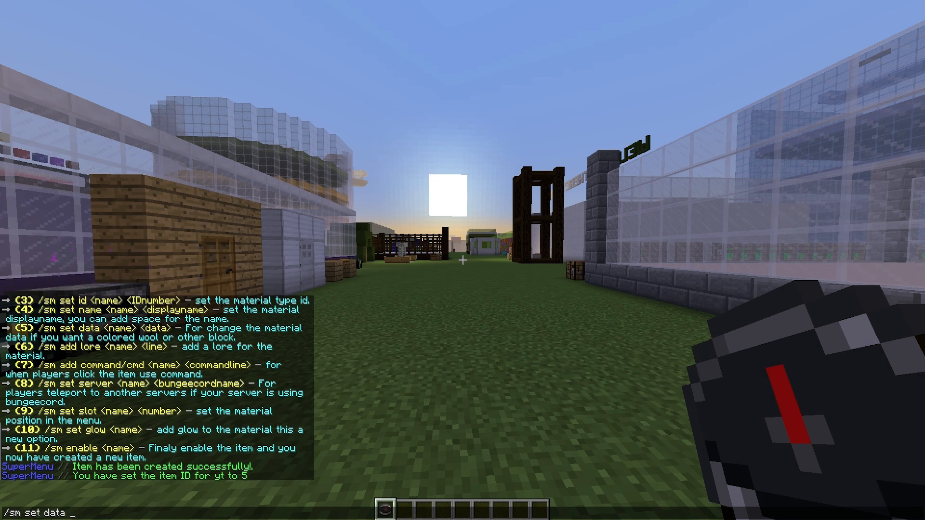
type("yt")
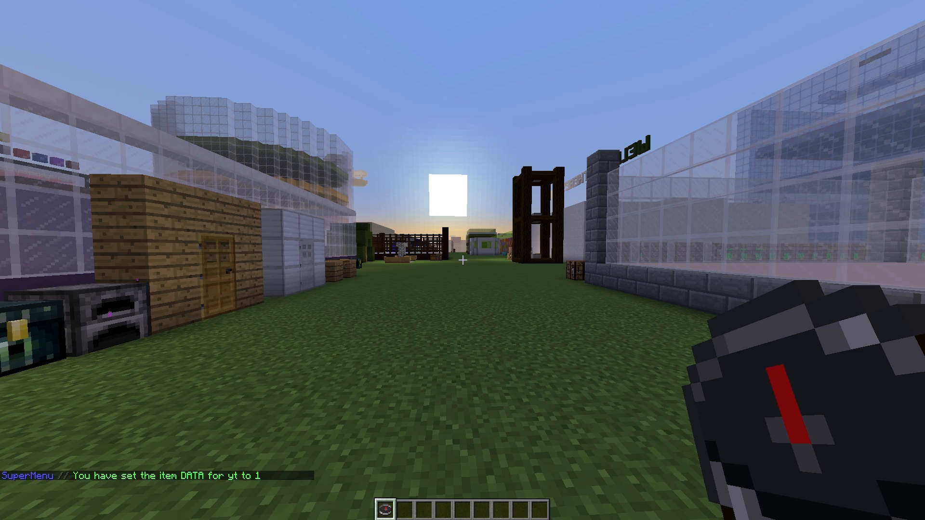
type("/sm show yt")
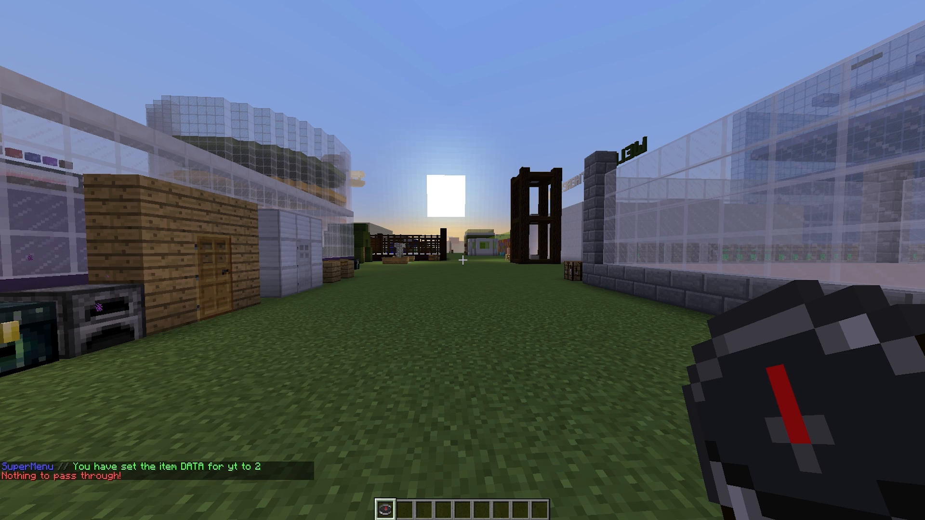
Name the yt item '&a&lRandom Item' and preview it with /sm show yt.
type("/sm show y")
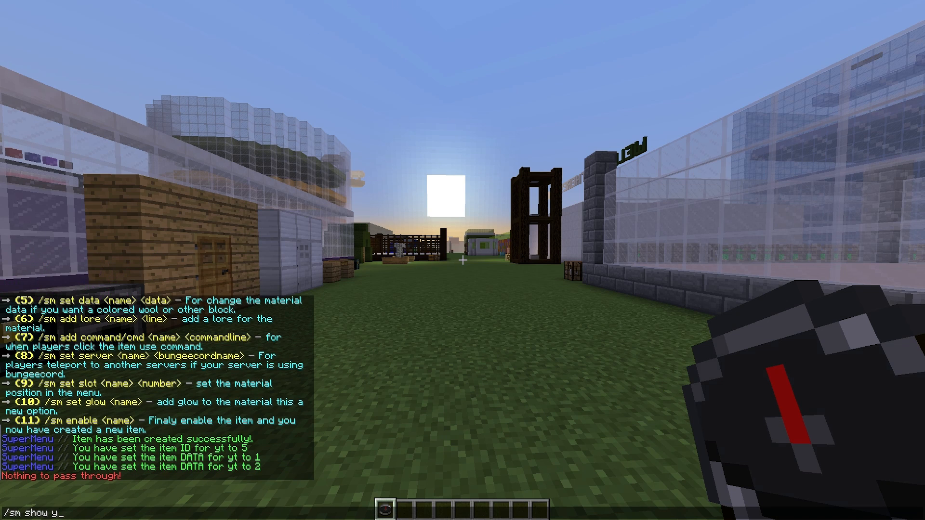
key("BackSpace")
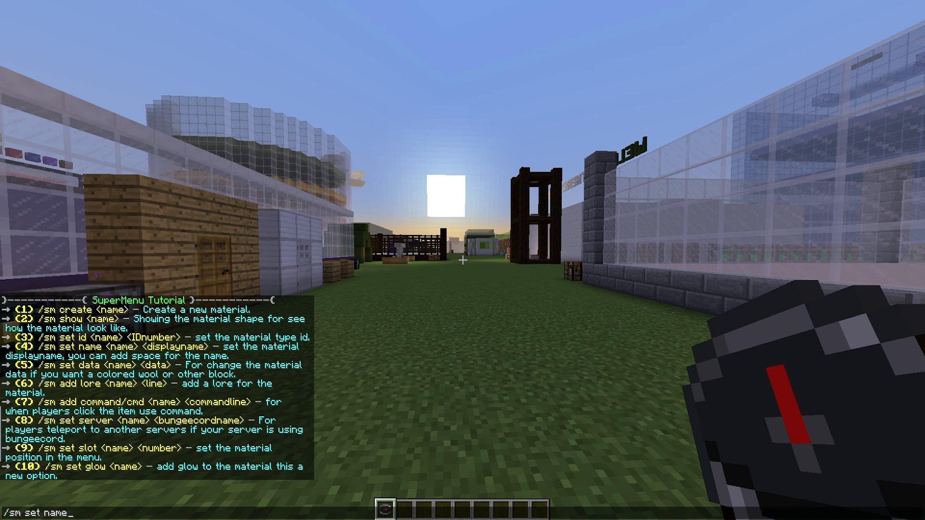
type("y")
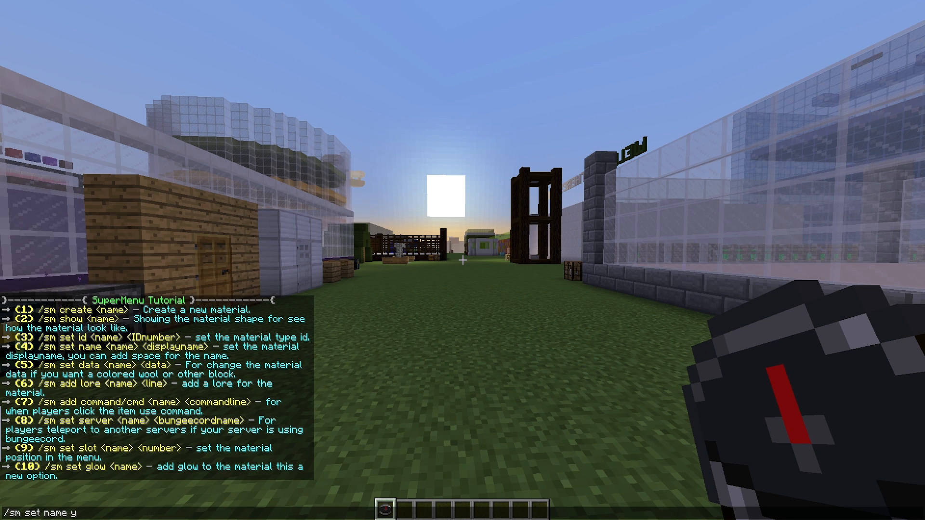
type("t Ra")
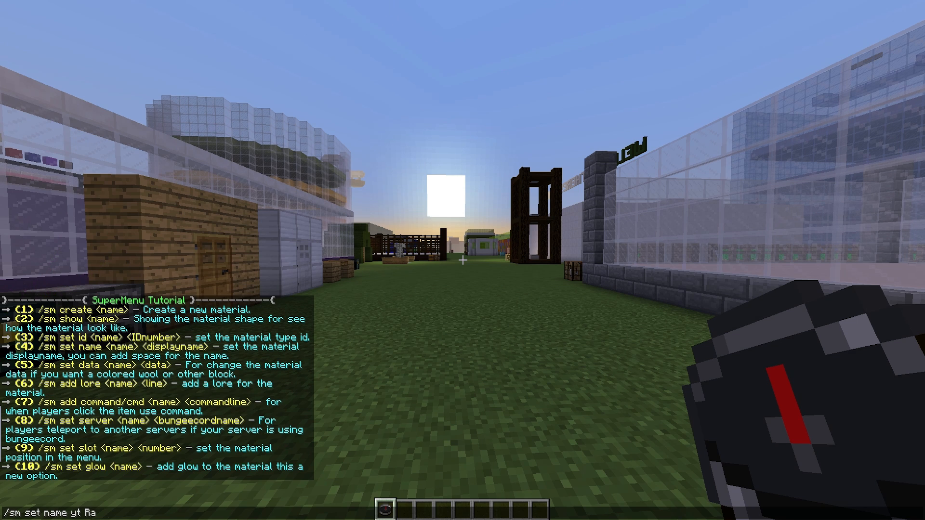
key("enter")
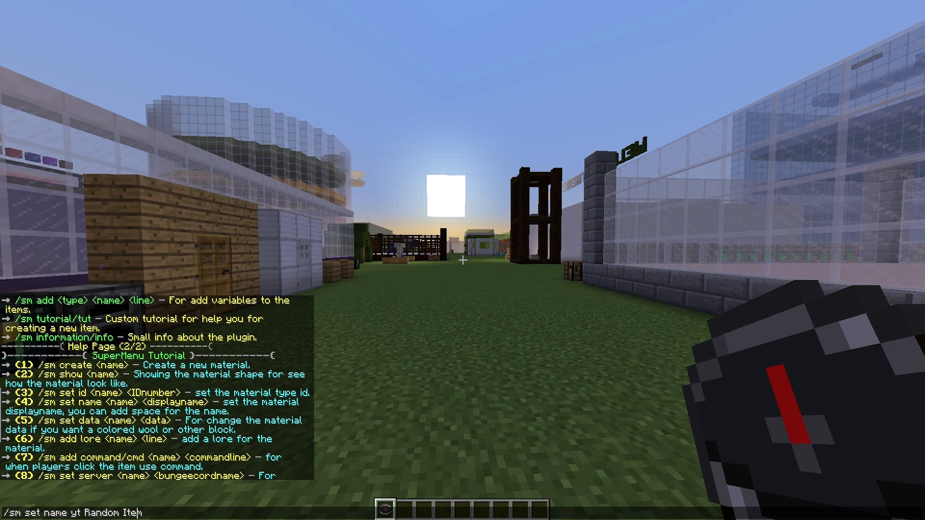
type("&")
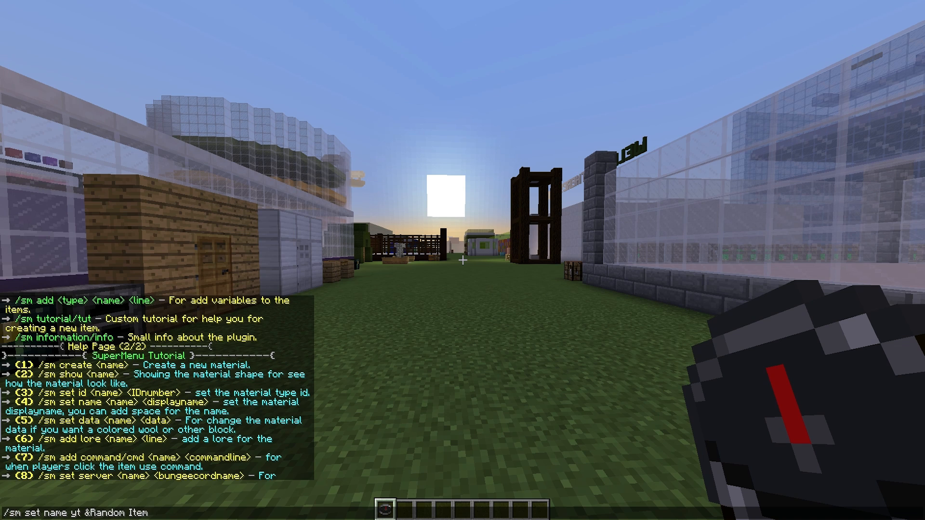
type("a&l")
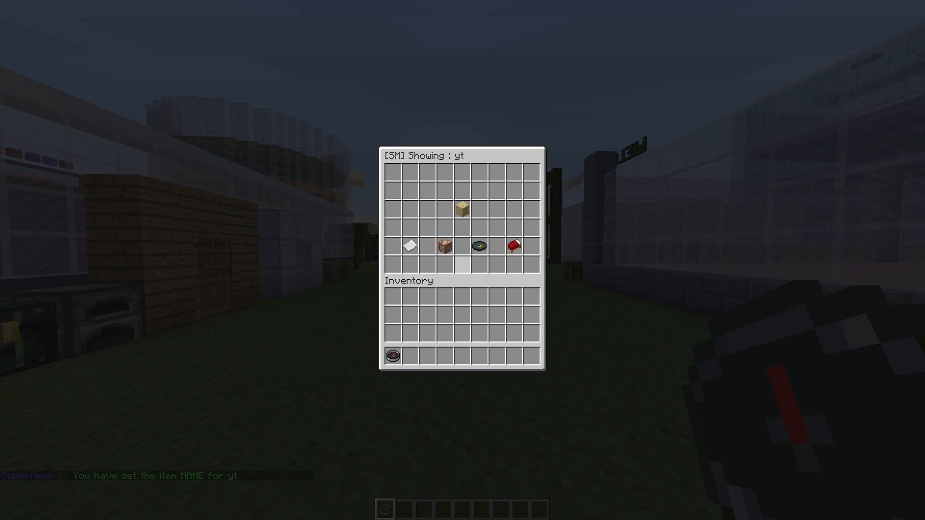
mouse_move(462, 210)
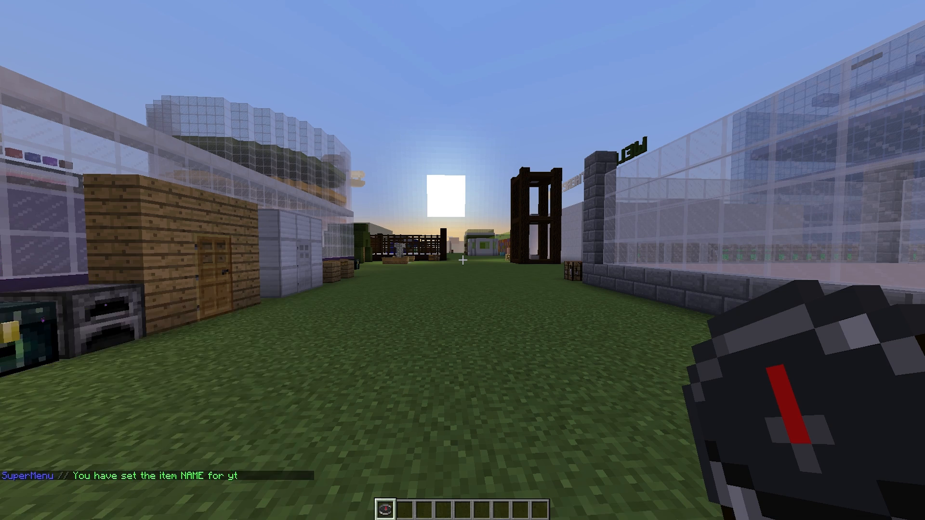
Add the lore line 'Something random' to the yt item.
type("/sm add lore")
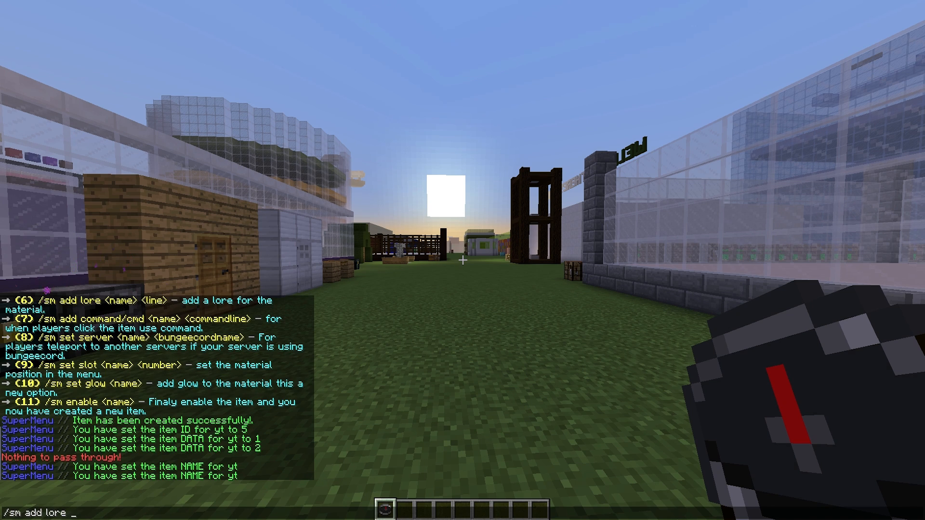
type("yt")
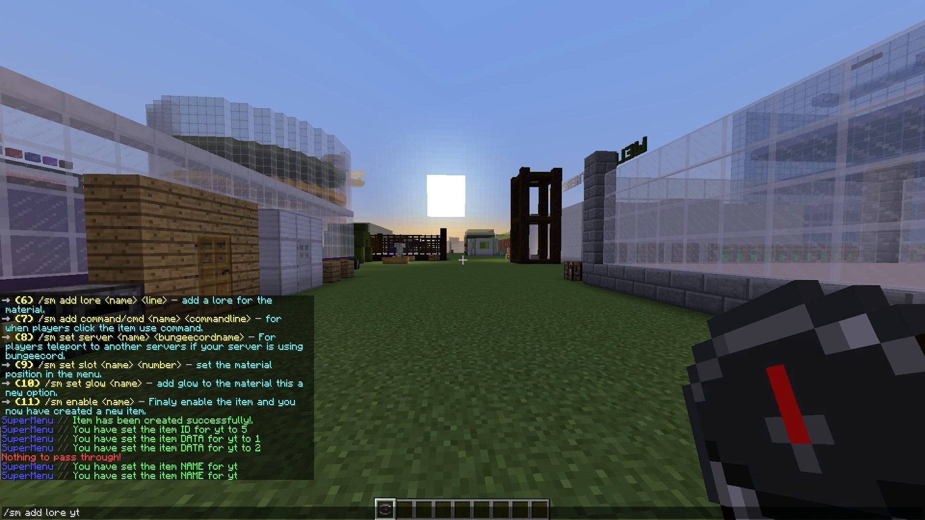
type("Something rando")
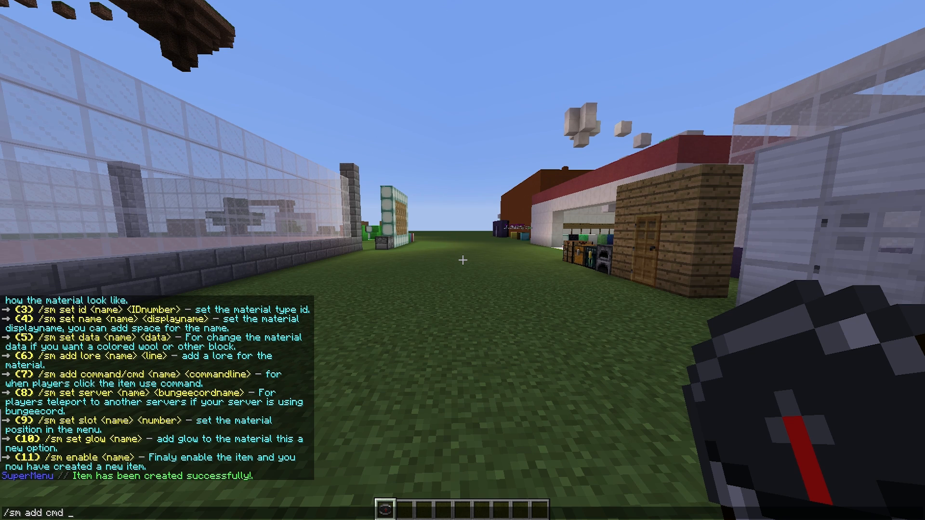
Add two command lines to yt via /sm add cmd yt, including a say command.
type("yt")
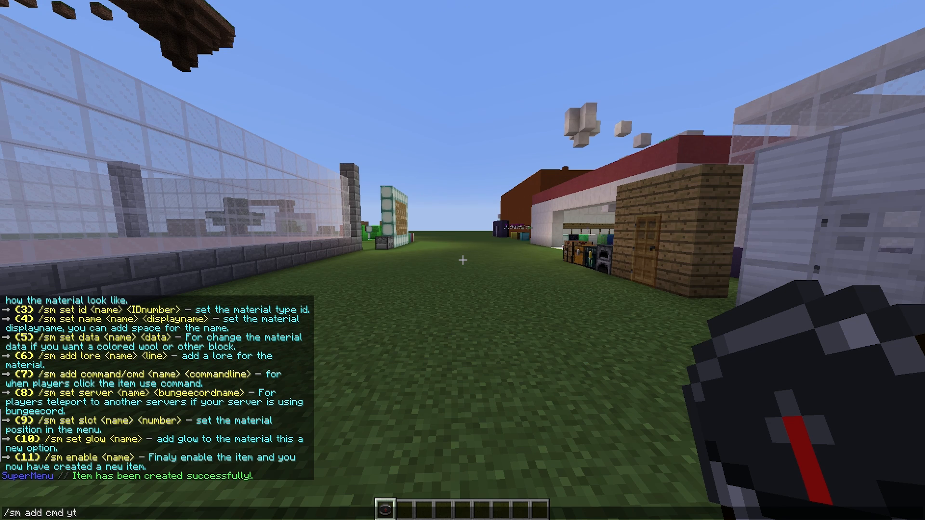
type("say")
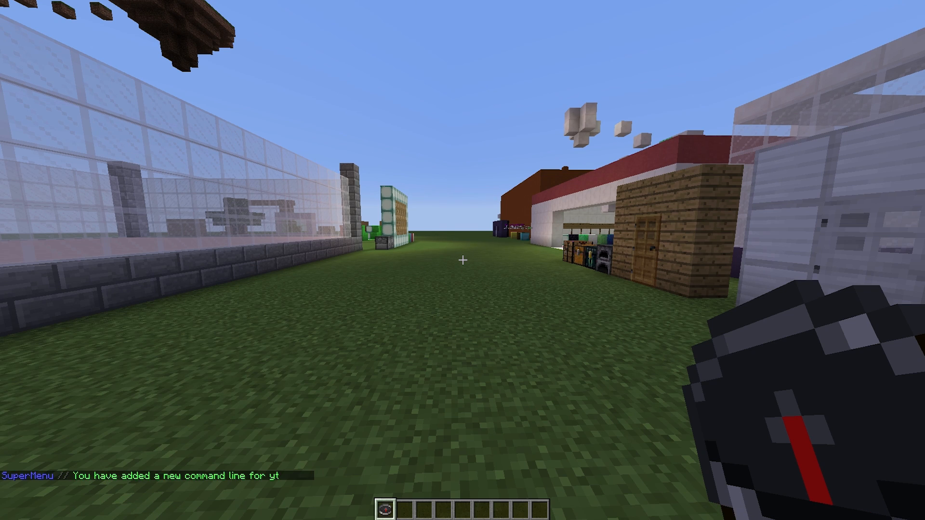
type("/sm add cmd yt")
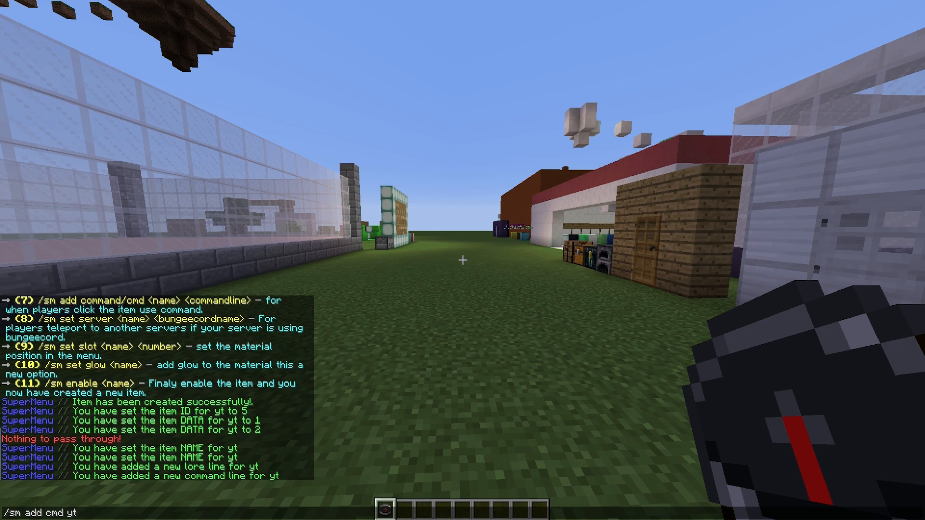
type("wa")
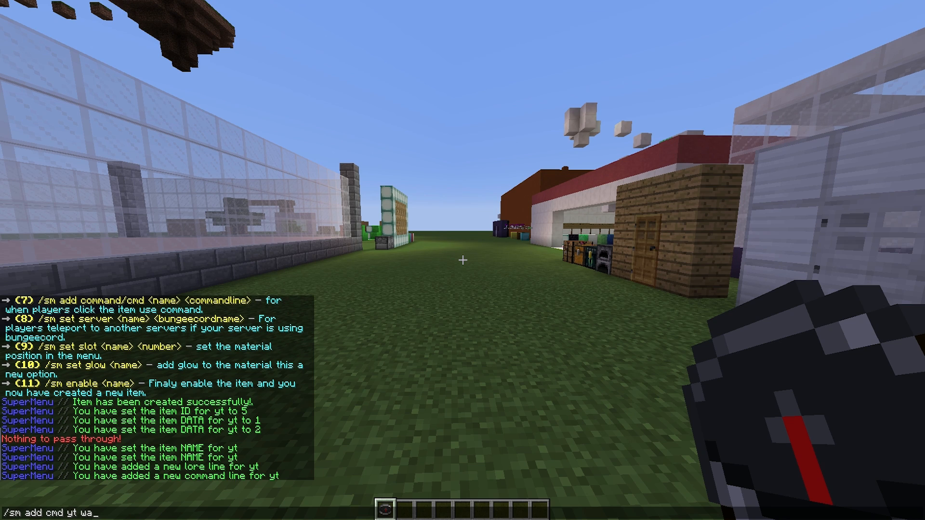
type("hi")
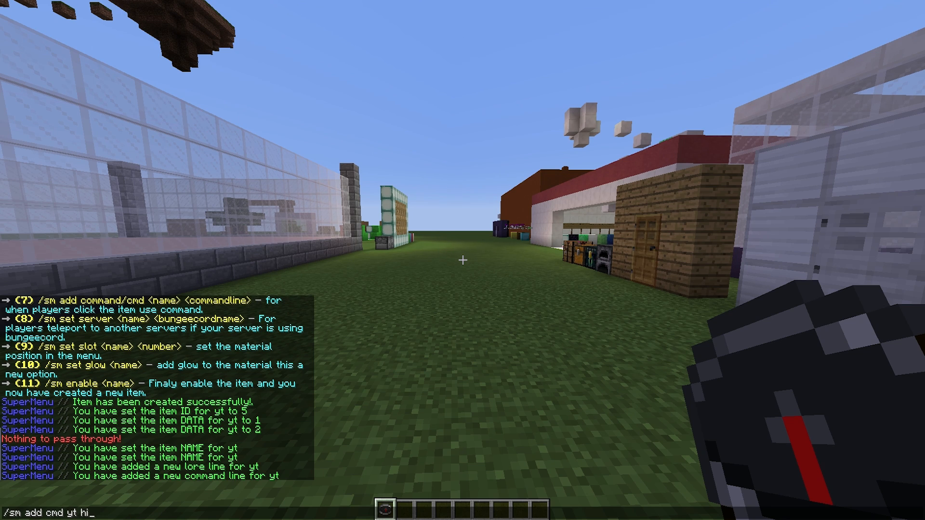
type("ho")
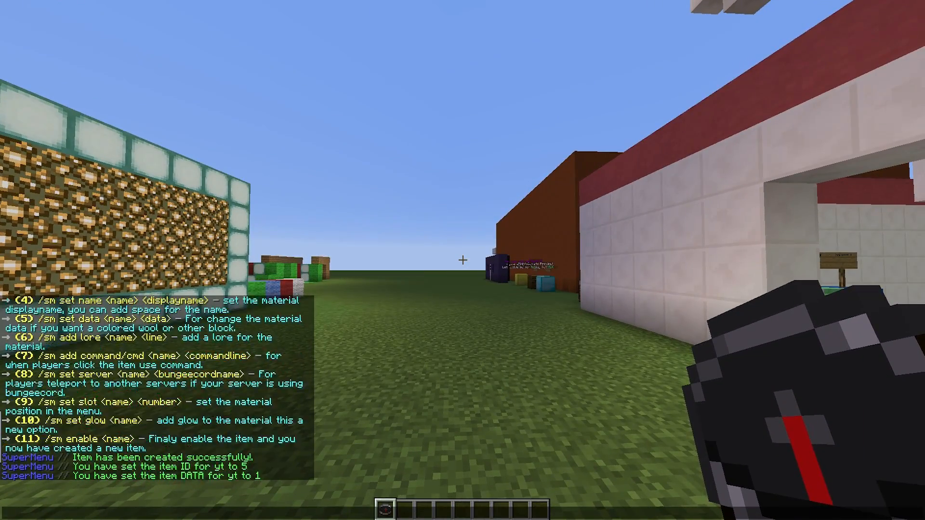
key("t")
type("/sm set slot")
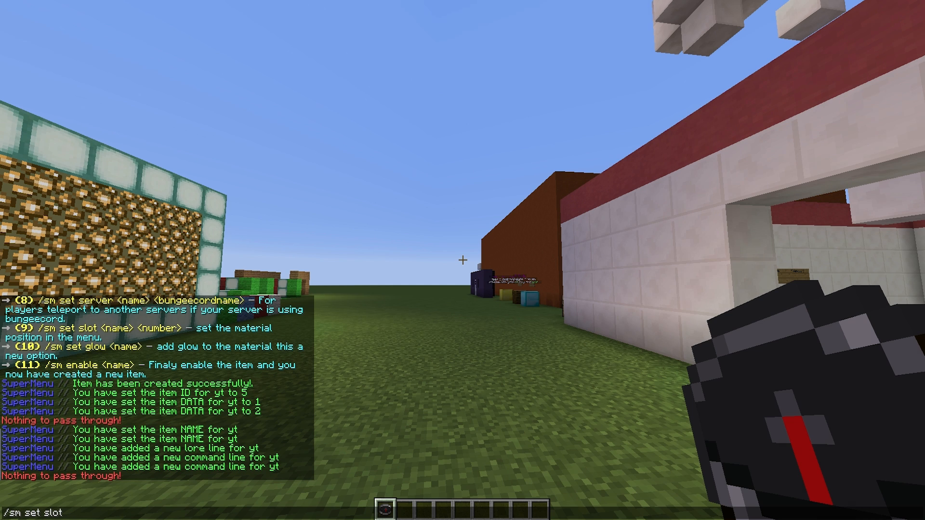
Set yt's menu slot to 17, preview the menu, then close it.
key("enter")
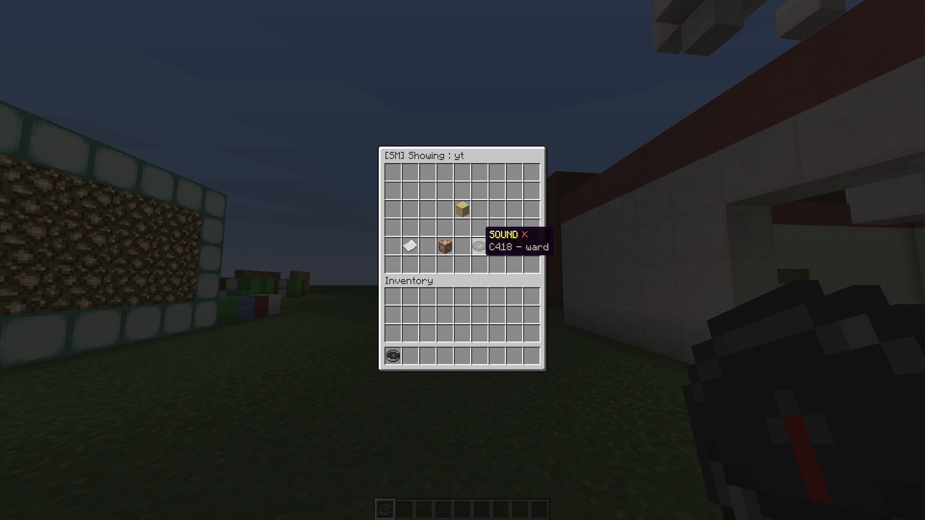
key("Escape")
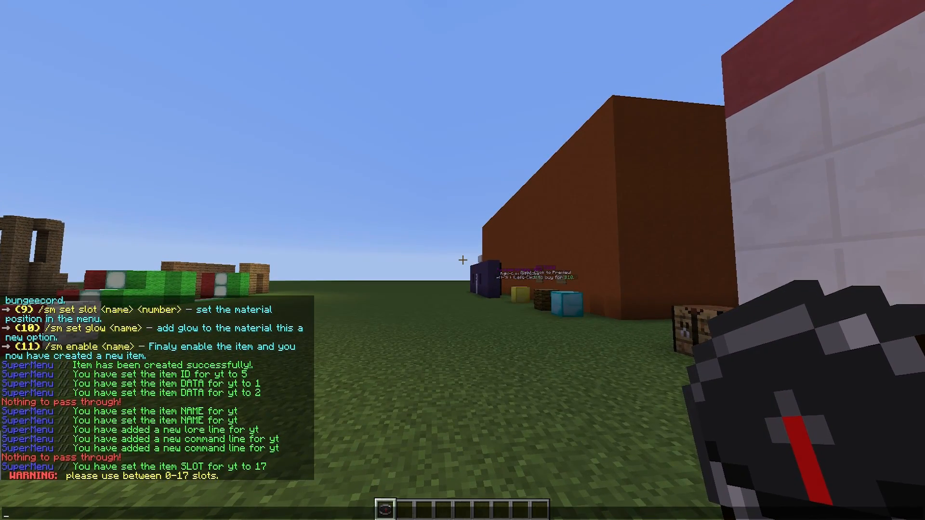
Run /sm enable yt so the item becomes part of the menu.
type("/sn")
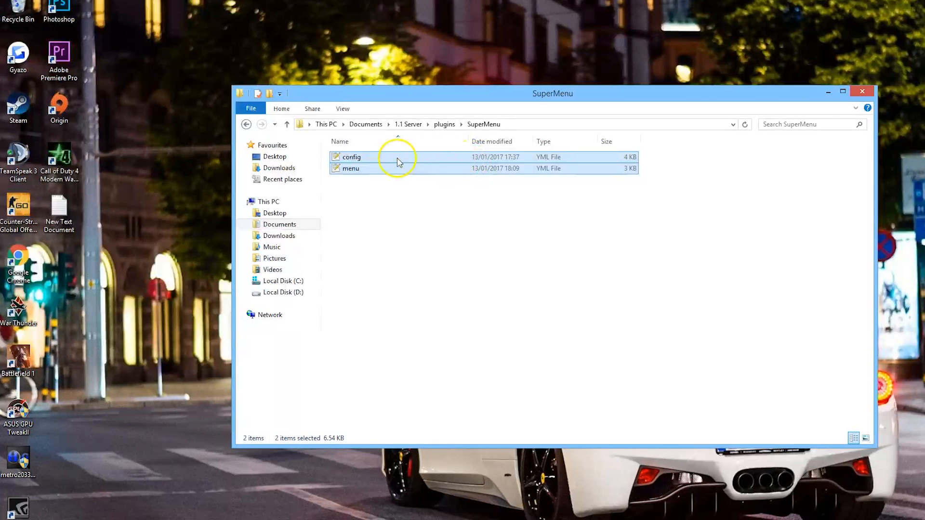
Open the SuperMenu config and menu files in Notepad++.
double_click(352, 157)
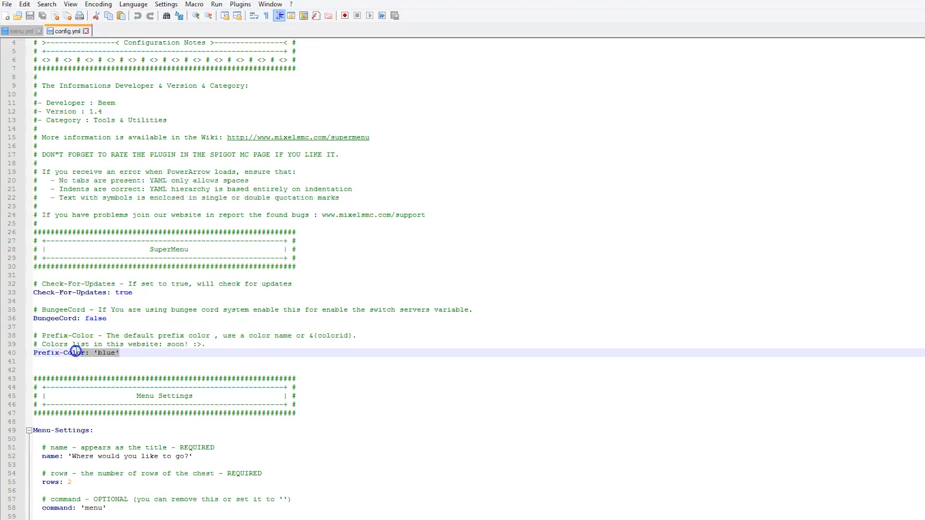
Scroll config.yml past the update, BungeeCord, prefix and menu settings to Menu-Item.
scroll("down", 3)
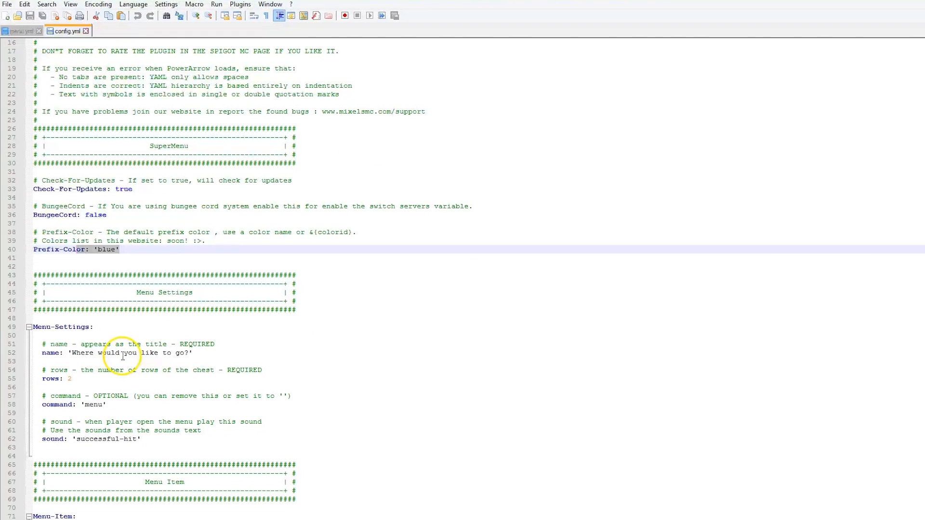
scroll("down", 3)
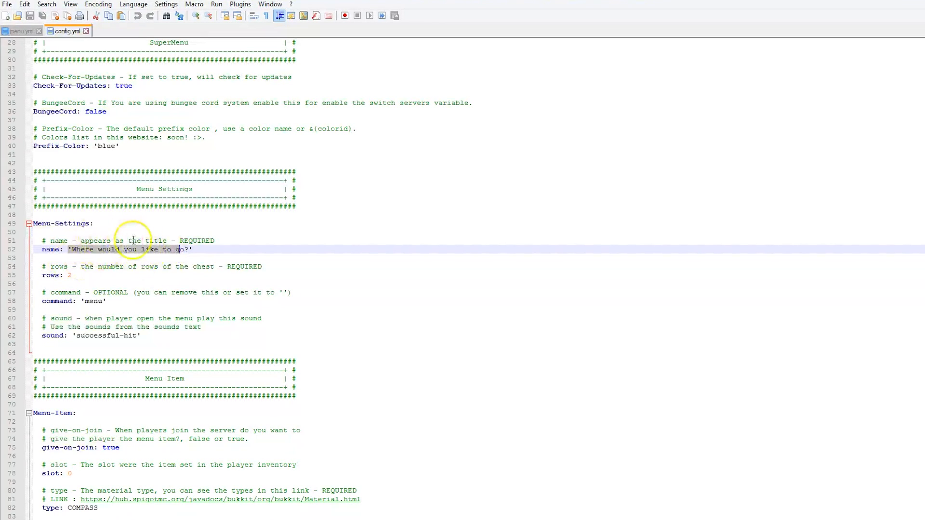
scroll("down", 3)
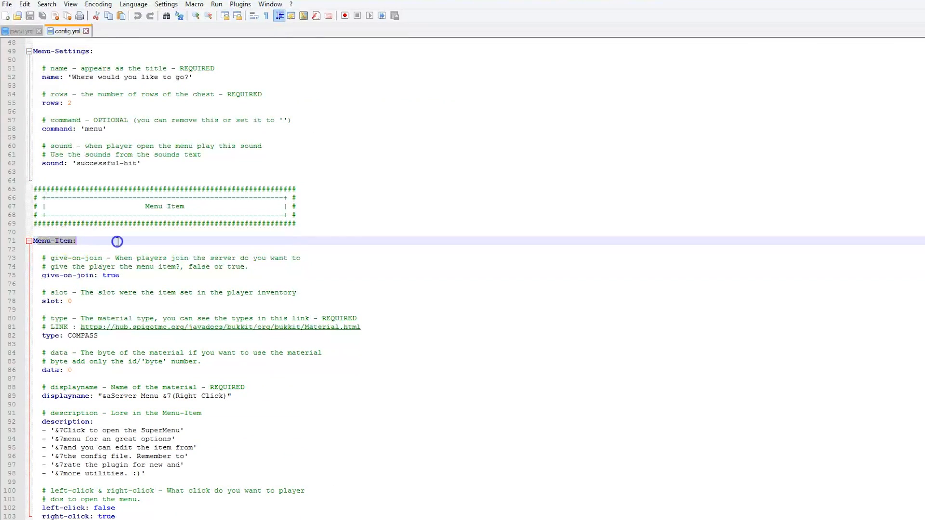
Review the give-on-join, slot and COMPASS material settings in config.yml, then close config.yml.
double_click(110, 276)
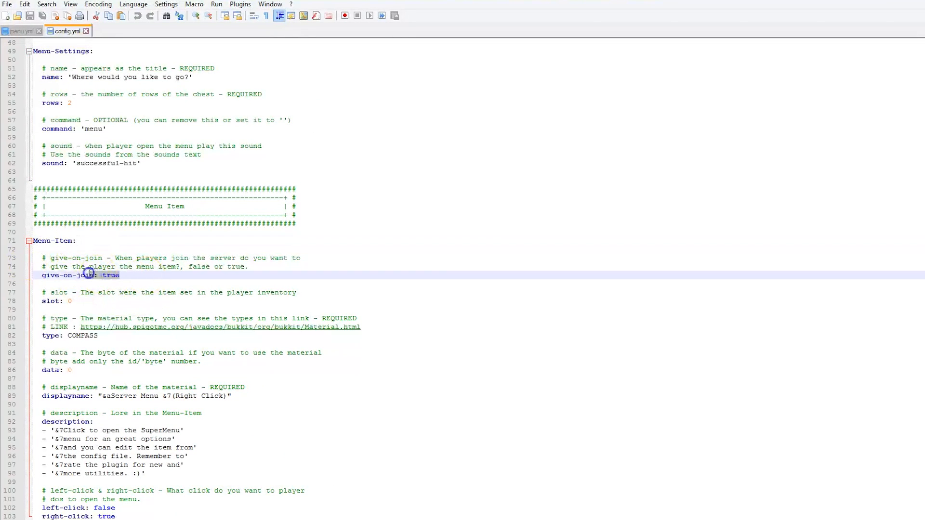
mouse_move(77, 312)
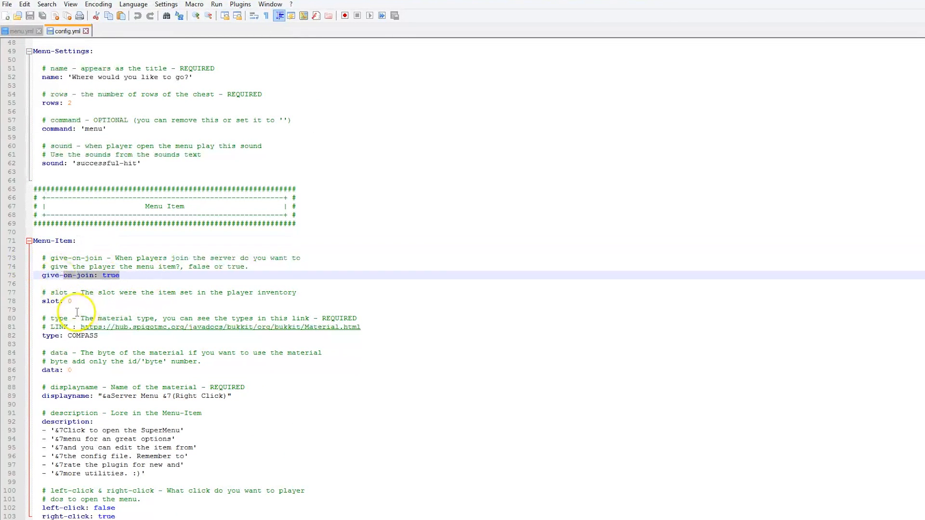
left_click(48, 300)
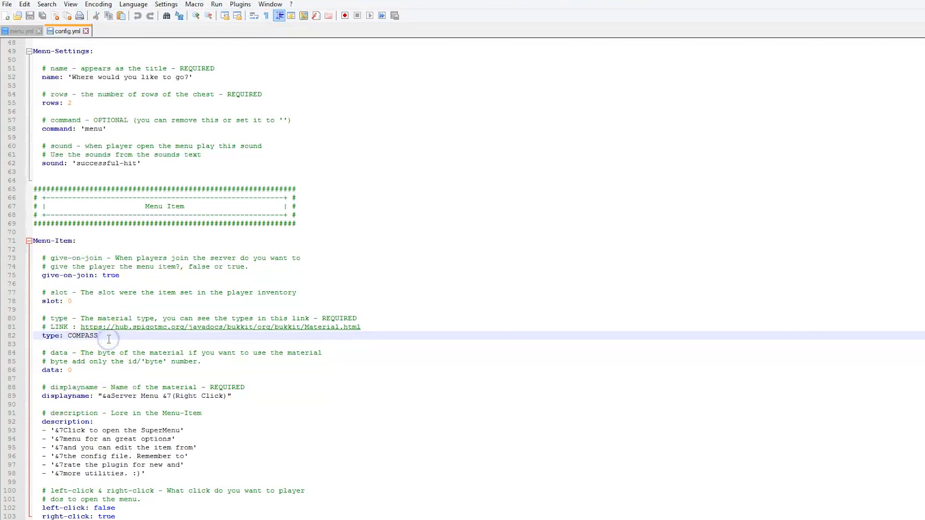
double_click(82, 336)
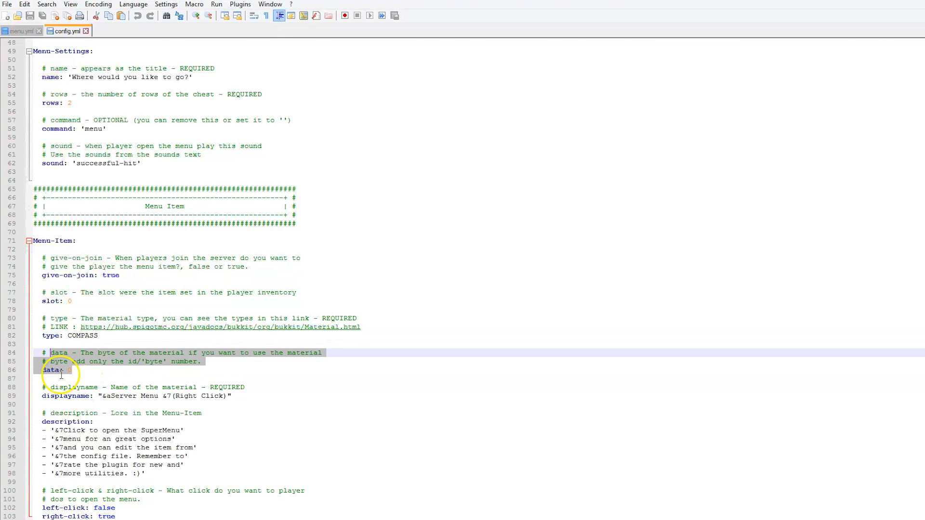
mouse_move(109, 407)
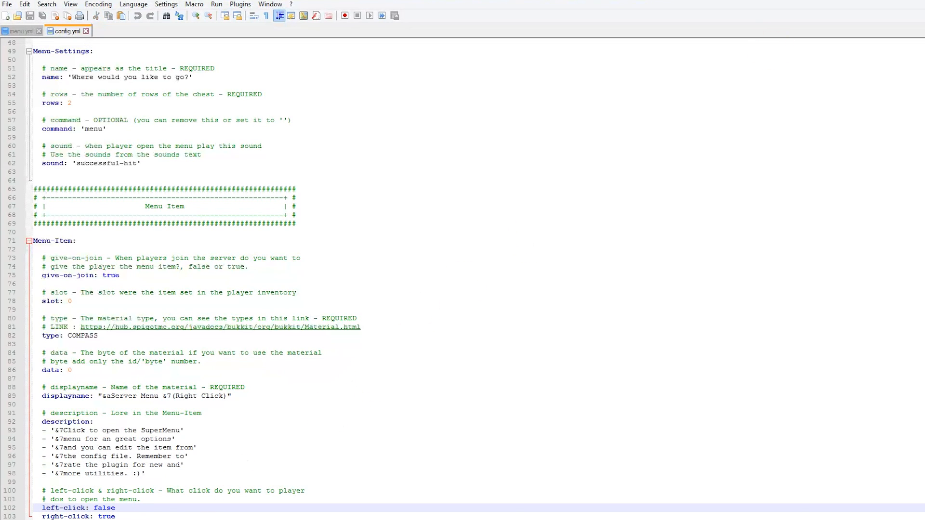
left_click(20, 31)
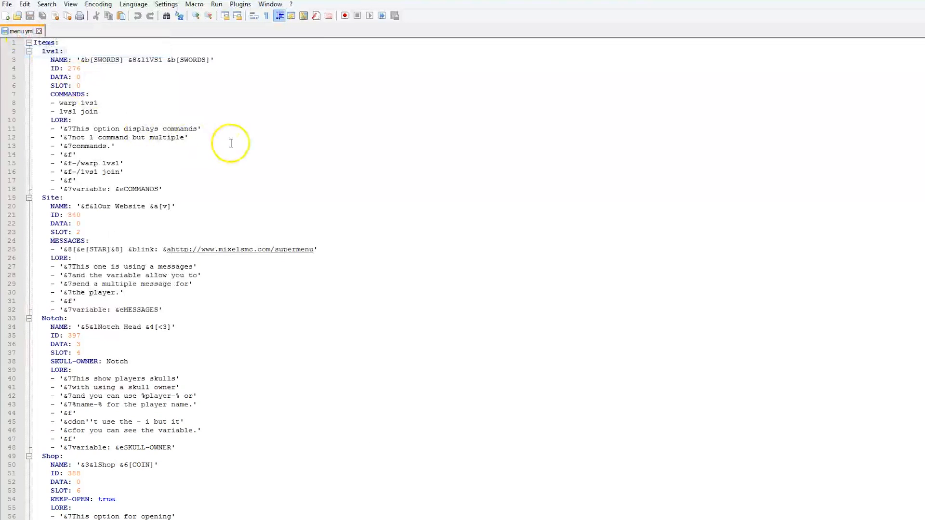
Go through the 1vs1 lore lines and scroll menu.yml down to the yt item and Enabled/Disabled lists.
left_click(231, 146)
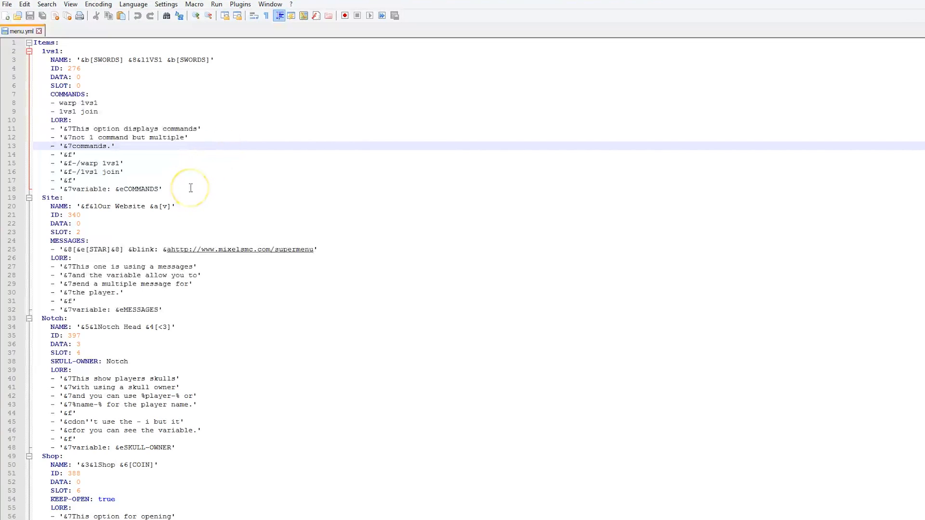
mouse_move(73, 81)
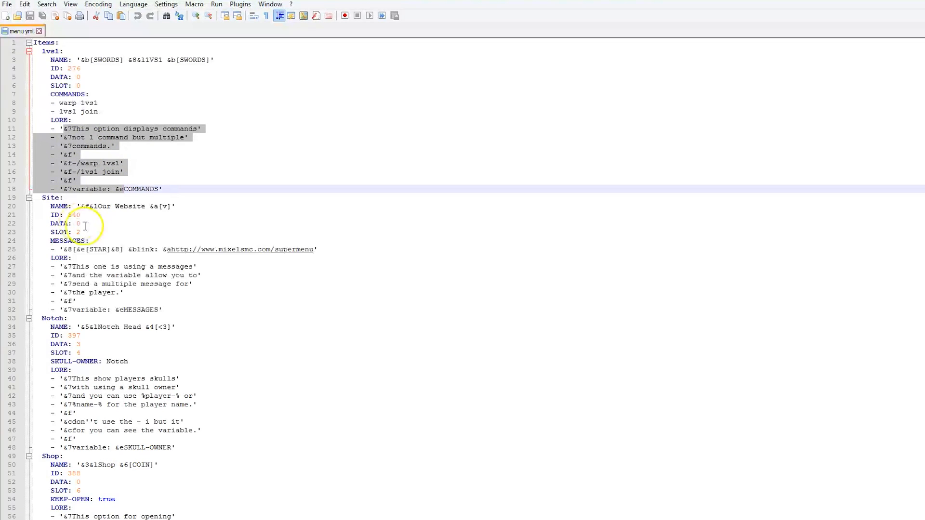
scroll("down", 3)
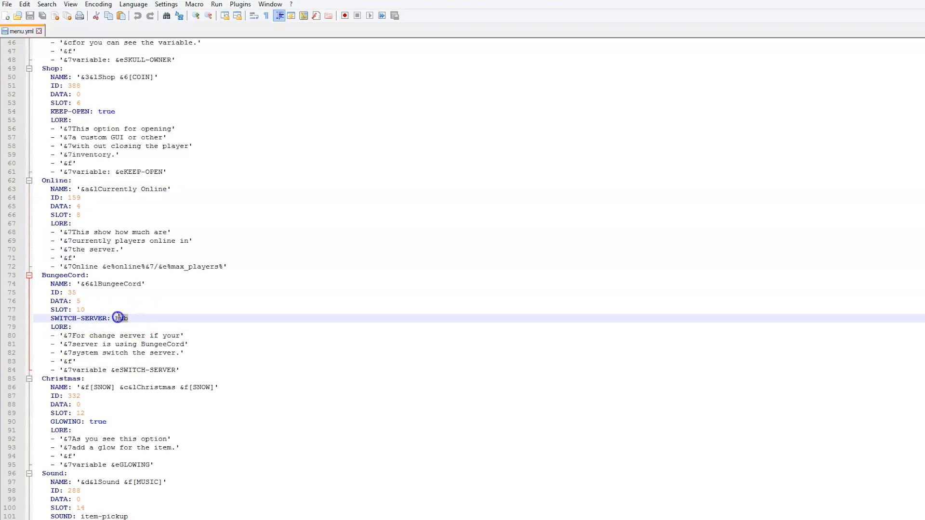
scroll("down", 3)
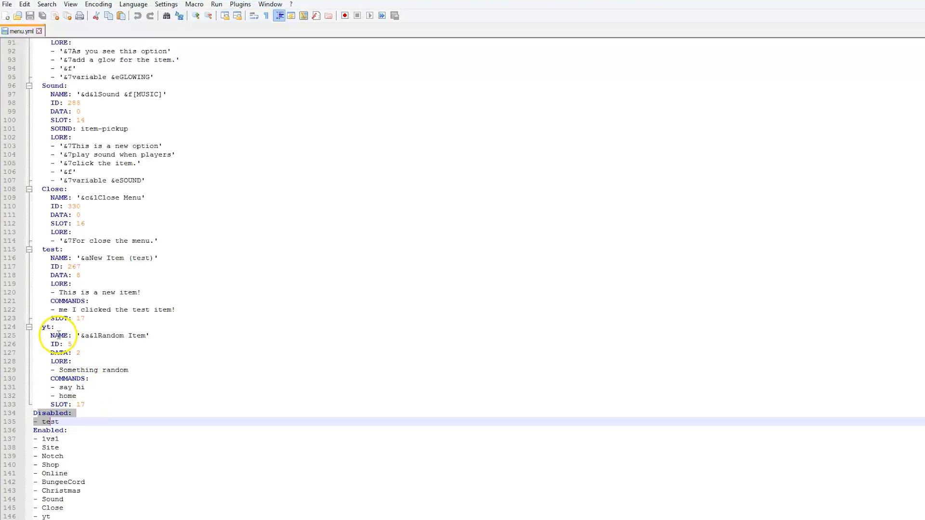
Close Notepad++ and clear the file selection in the SuperMenu folder.
left_click(82, 266)
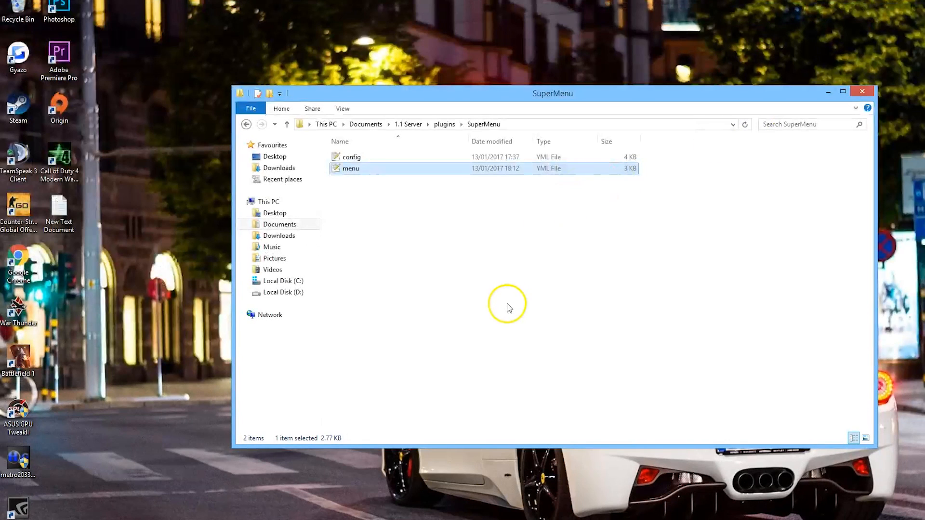
left_click(507, 307)
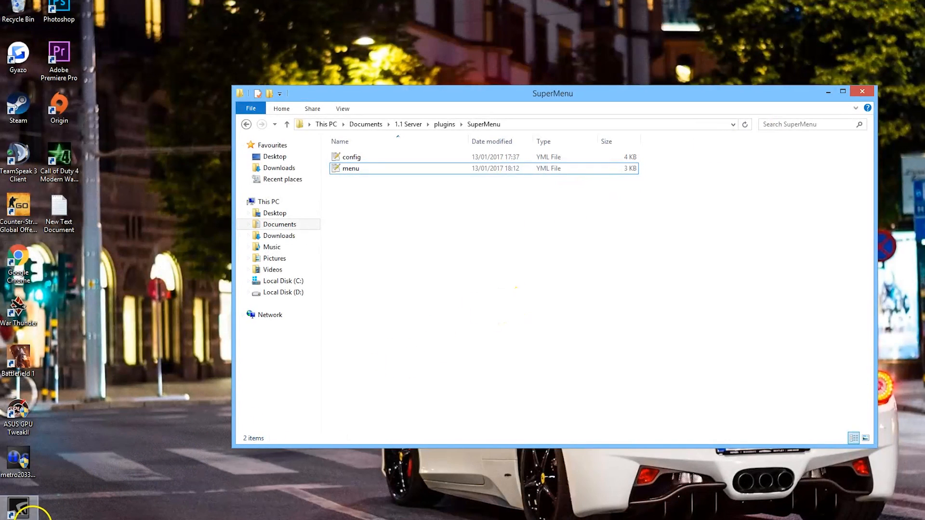